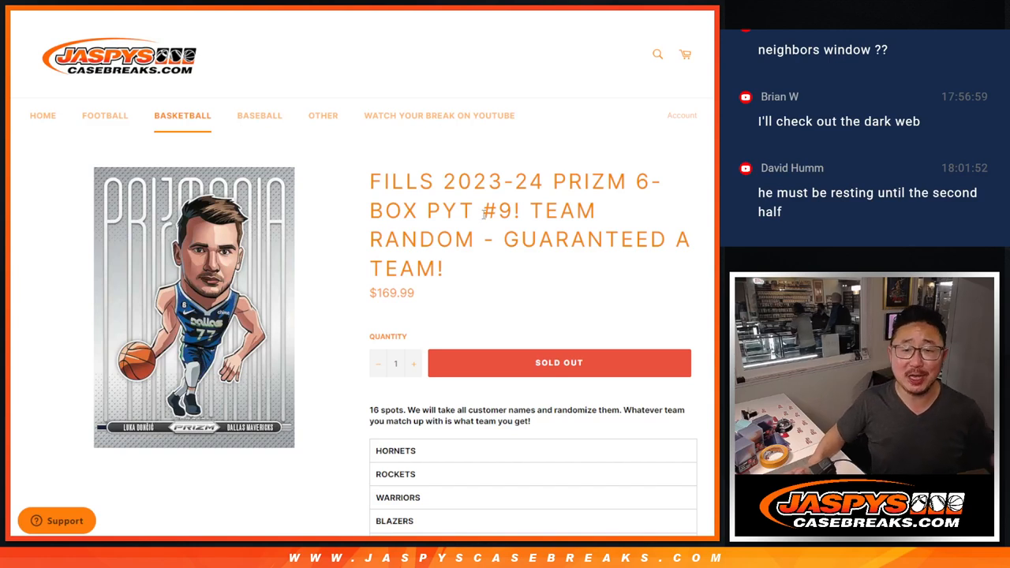
Highlight the break number in the title and the first team in the list
double_click(562, 212)
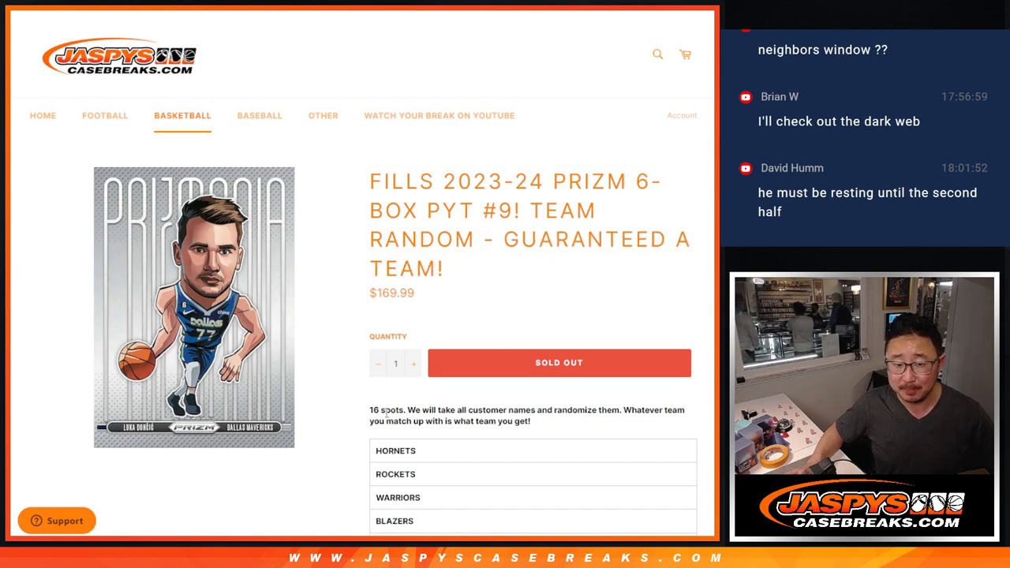
double_click(466, 212)
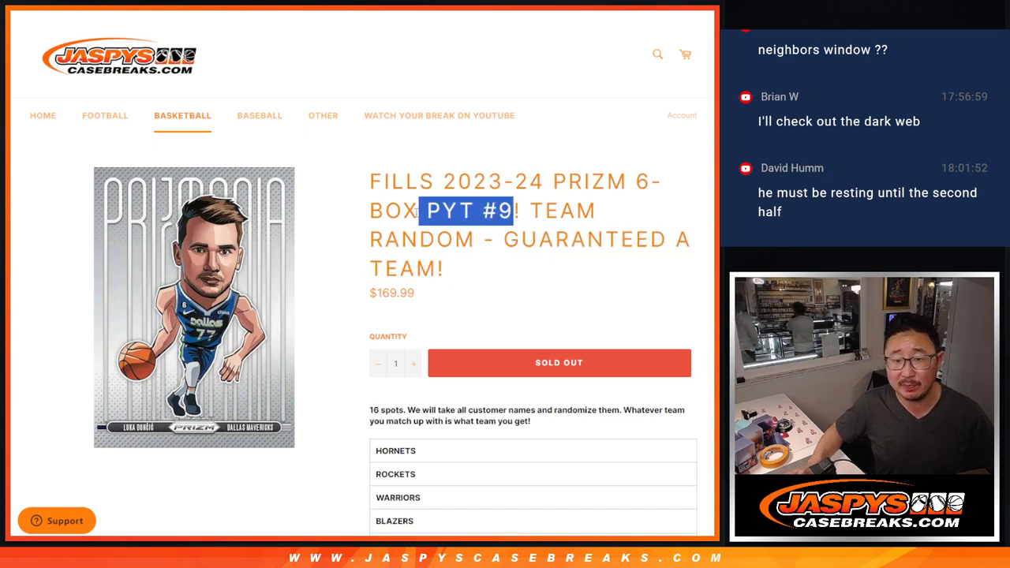
scroll(down, 3)
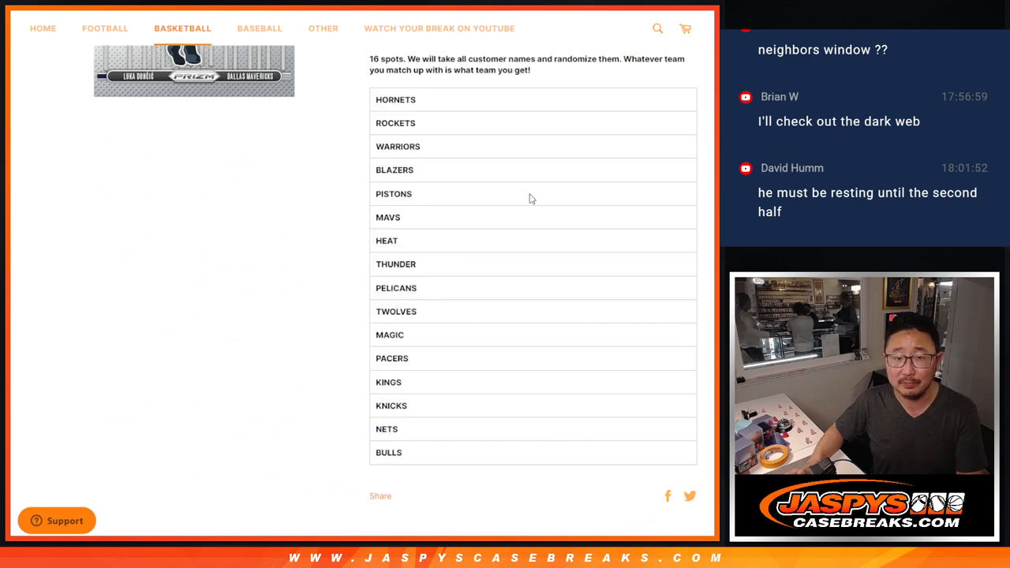
double_click(395, 100)
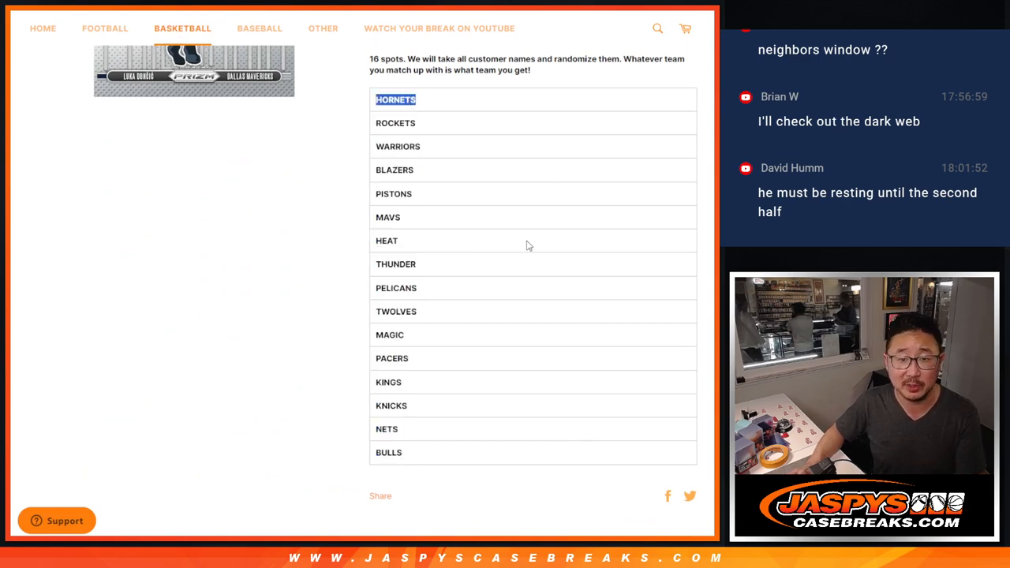
Scroll back to the top and select a cell in the empty column A
scroll(up, 3)
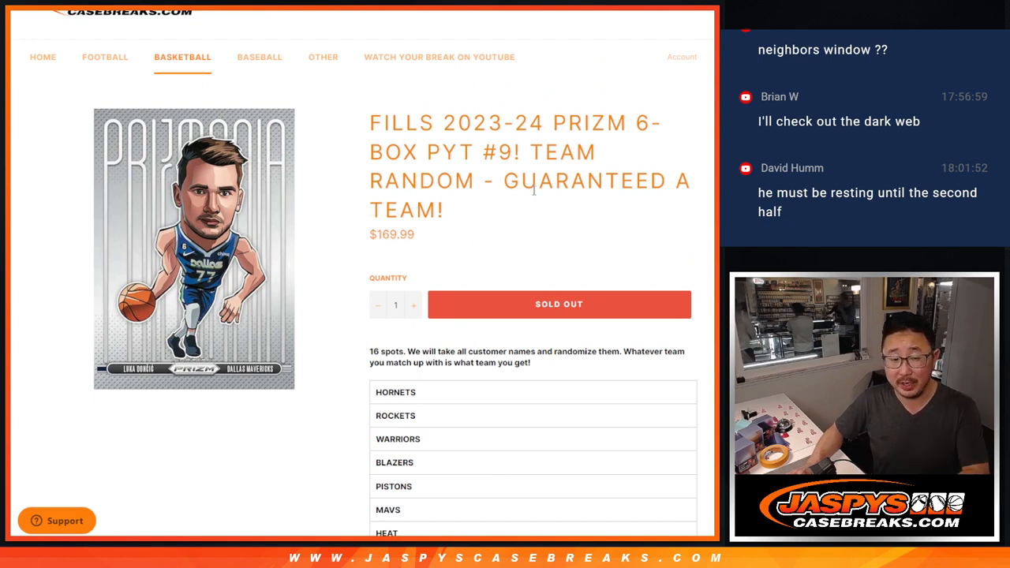
scroll(up, 3)
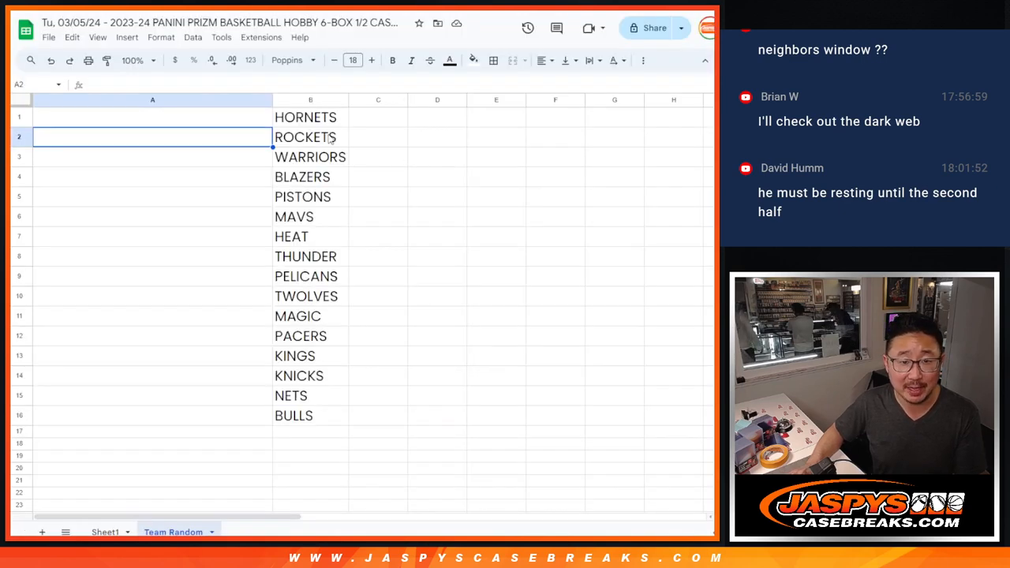
click(151, 99)
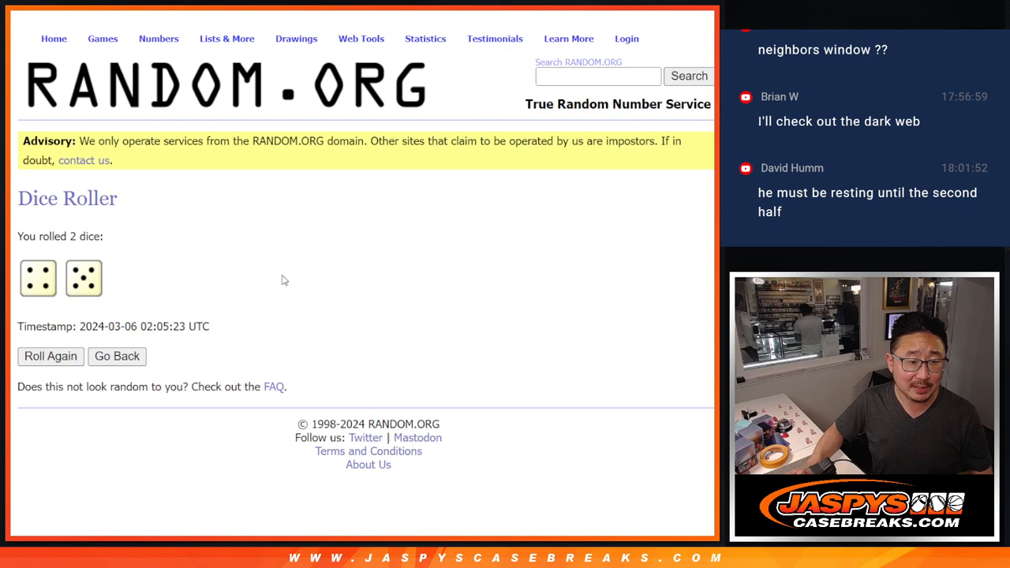
mouse_move(378, 76)
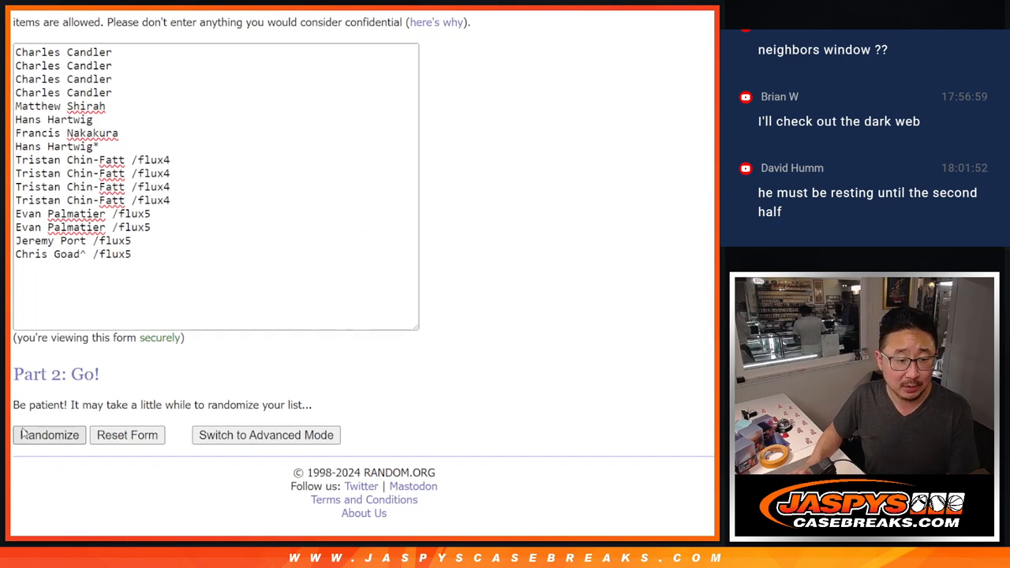
Randomize the 16 participant names in the List Randomizer, reshuffling with Again repeatedly
click(49, 435)
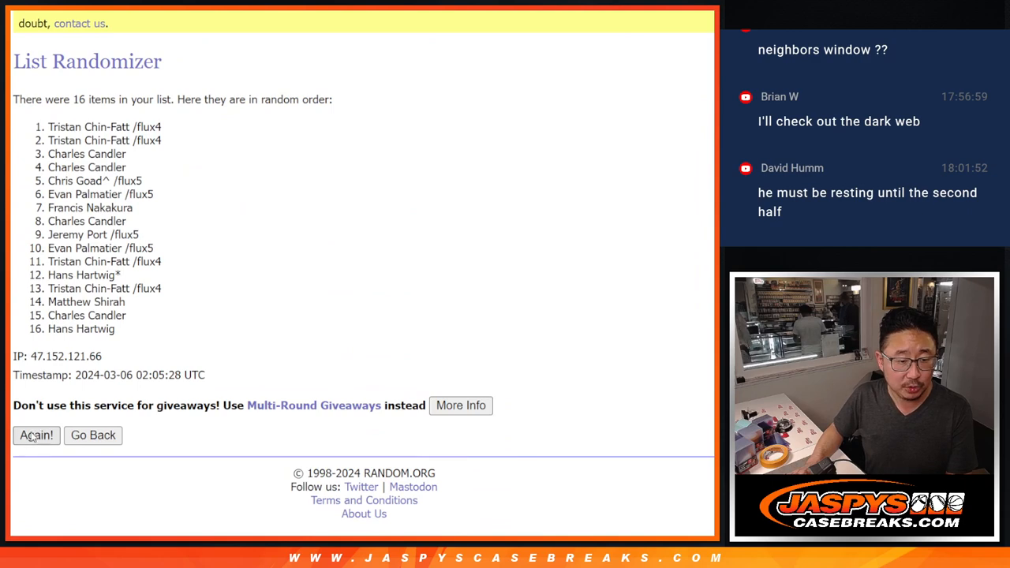
click(37, 436)
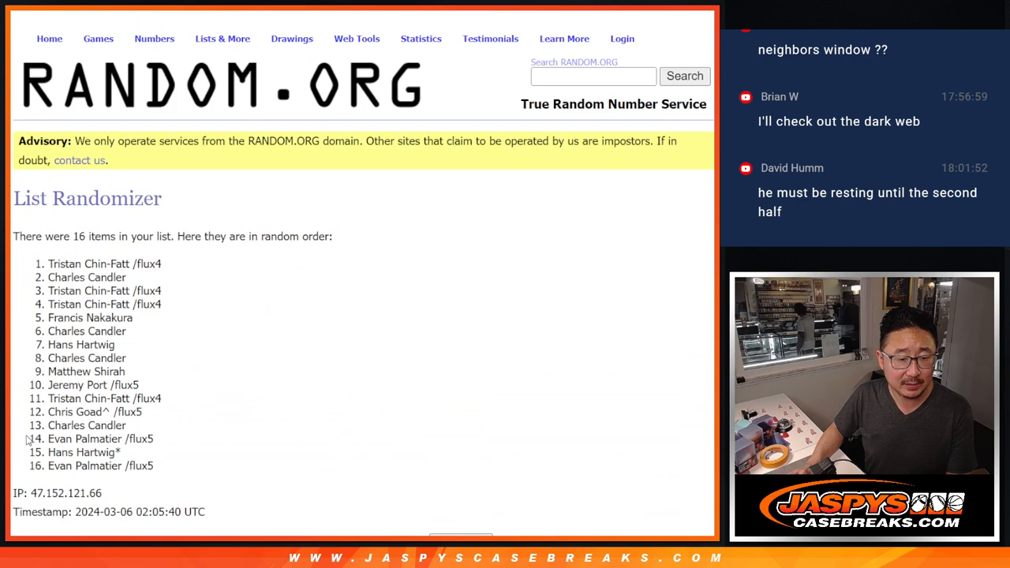
scroll(down, 3)
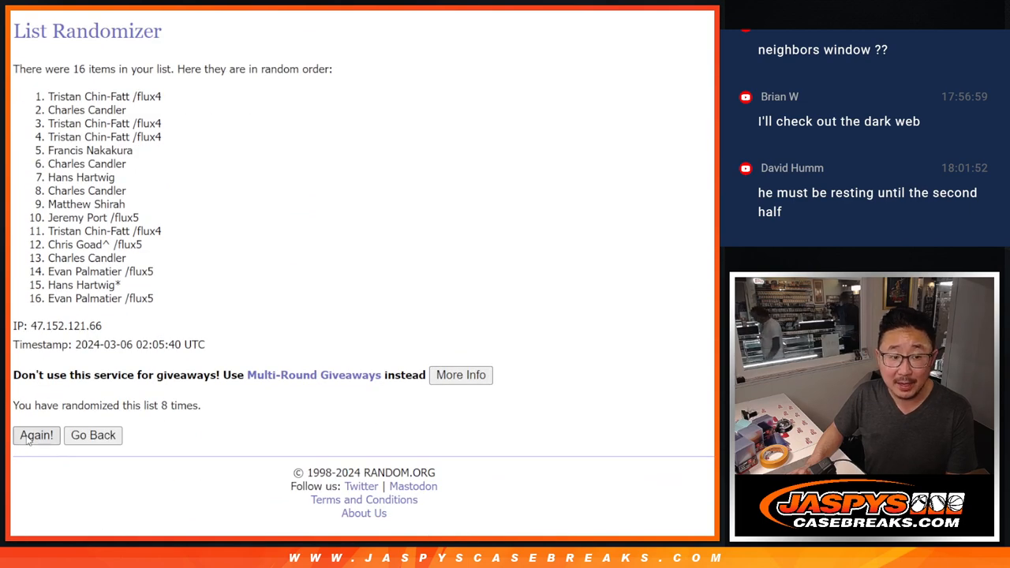
click(34, 436)
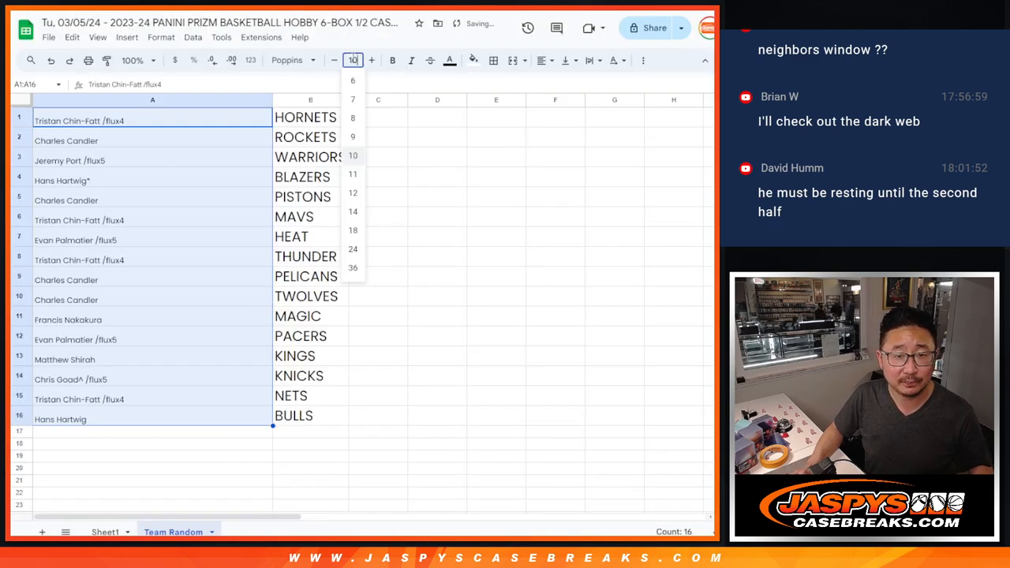
Set the pasted names to font size 18 and review pairings for Magic, Nets, Bulls and Hornets
click(354, 231)
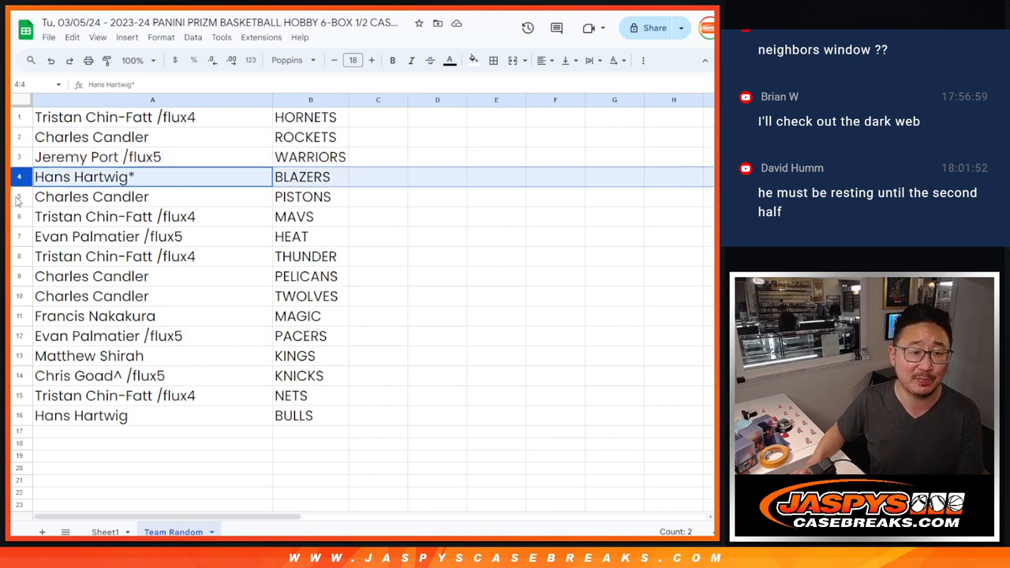
click(152, 217)
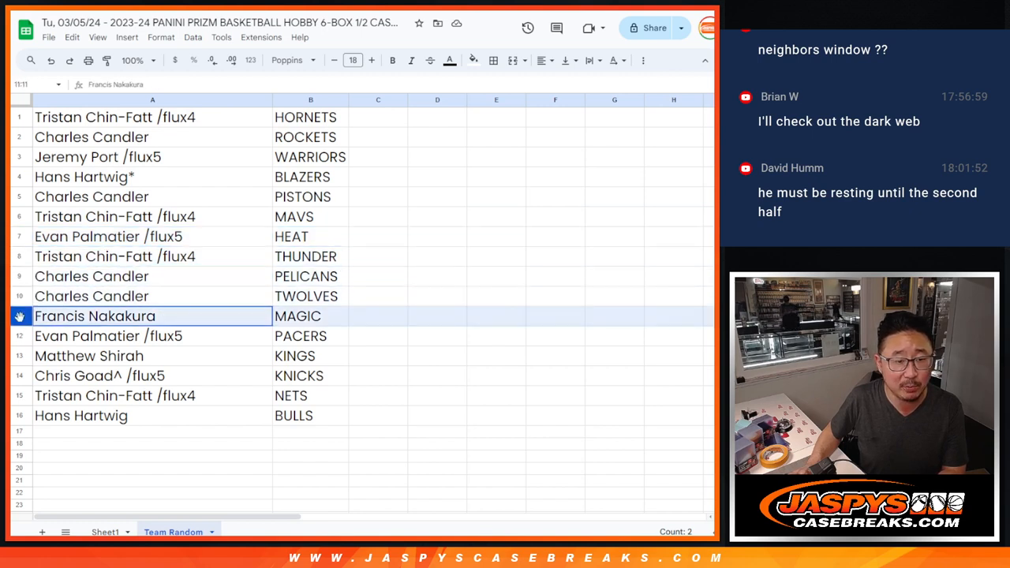
click(152, 335)
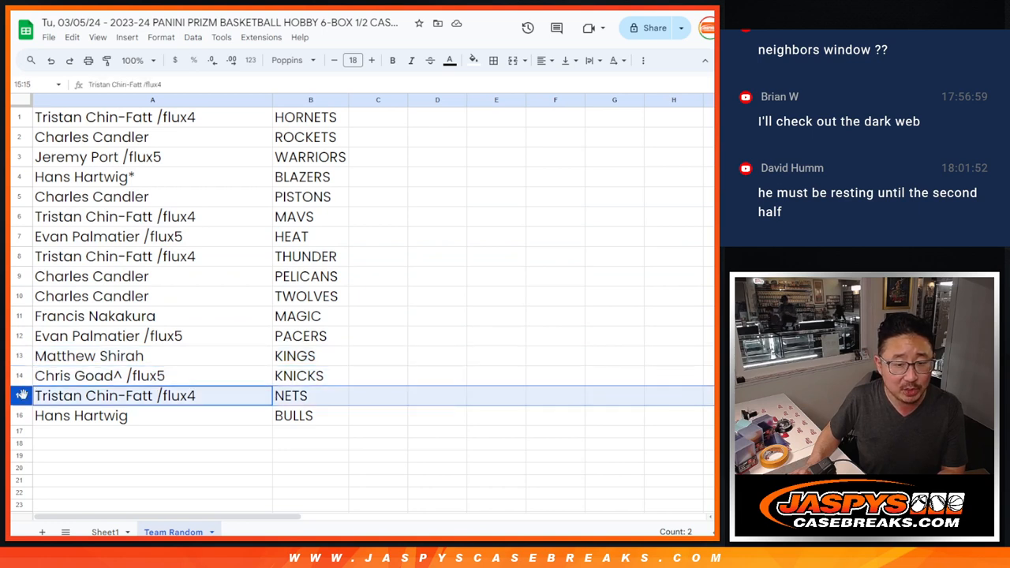
click(81, 417)
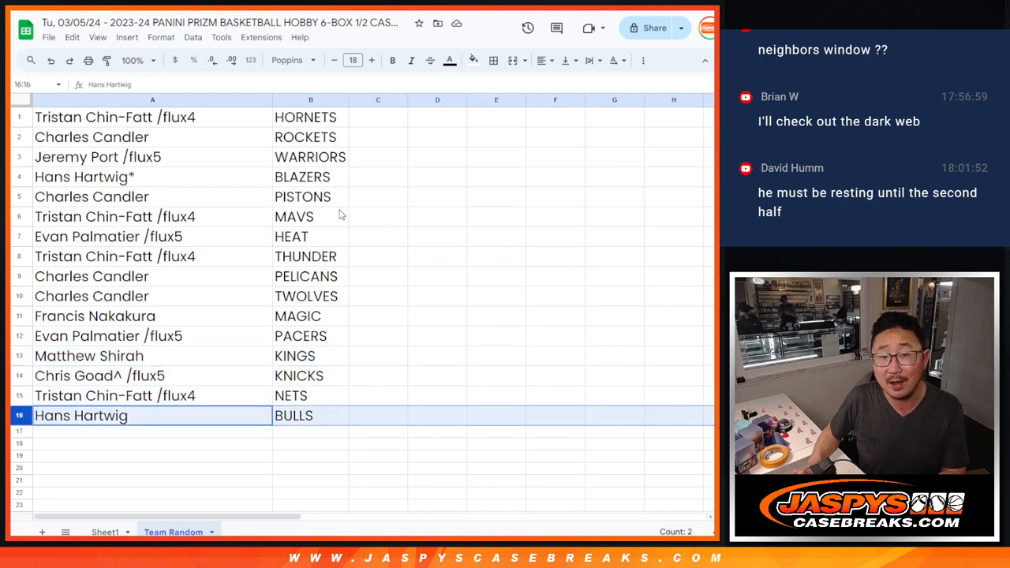
click(152, 117)
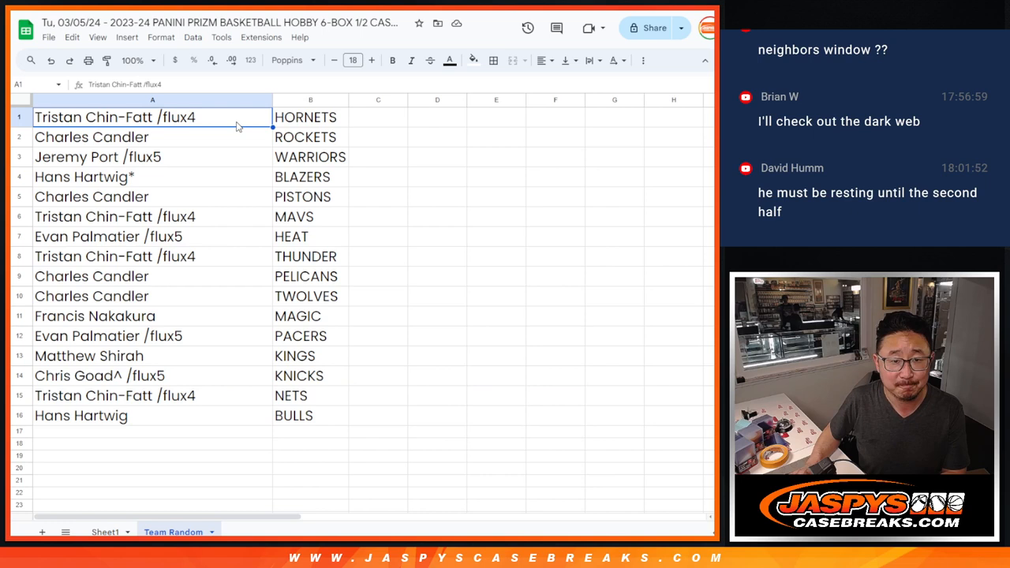